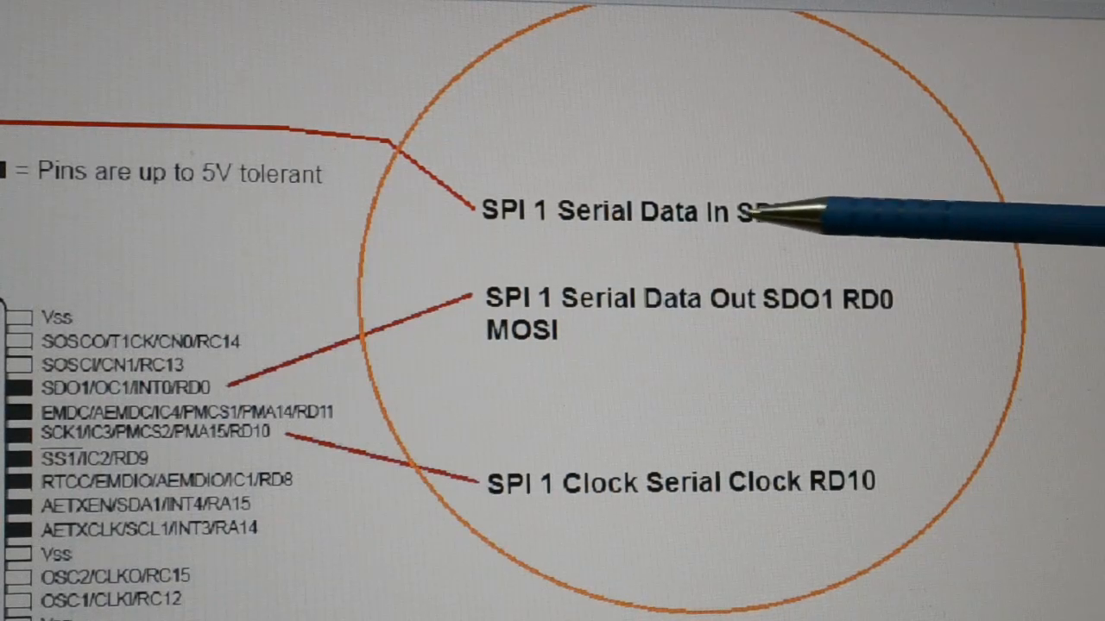
pyautogui.moveTo(992, 259)
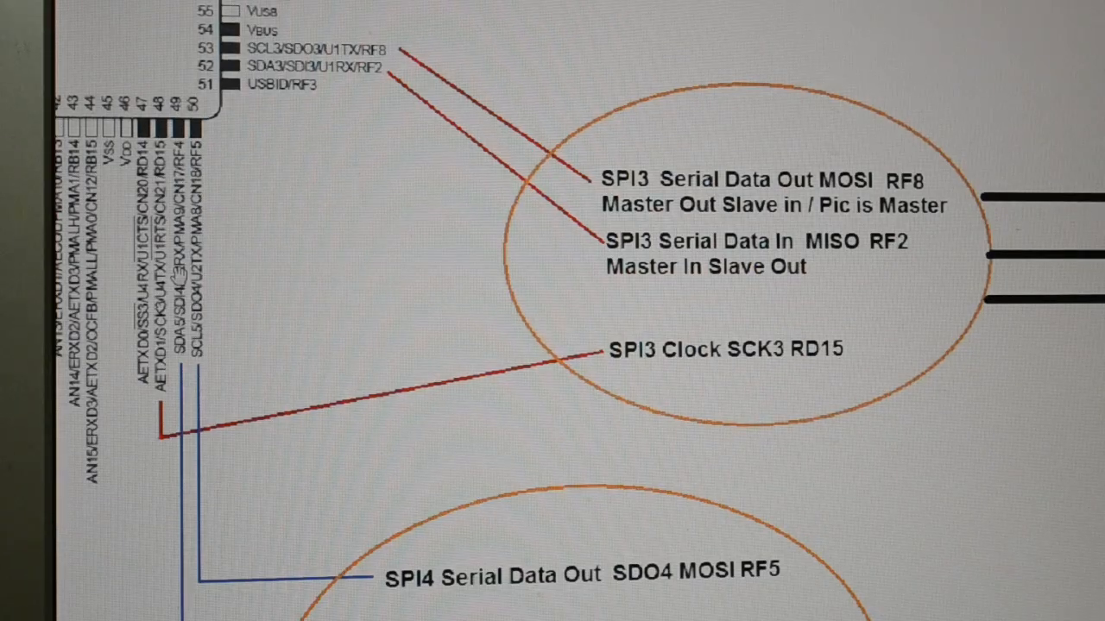
# Scroll the pinout image down to the SPI4 callouts: data out RF5, data in RF4, clock SCK4.
pyautogui.scroll(-3)
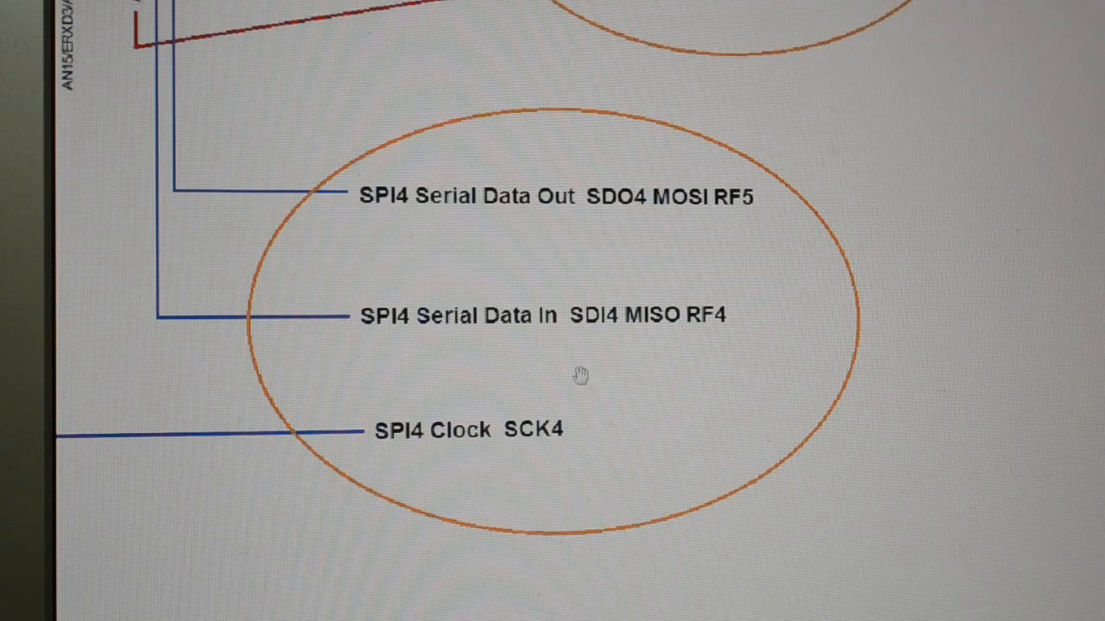
pyautogui.moveTo(748, 431)
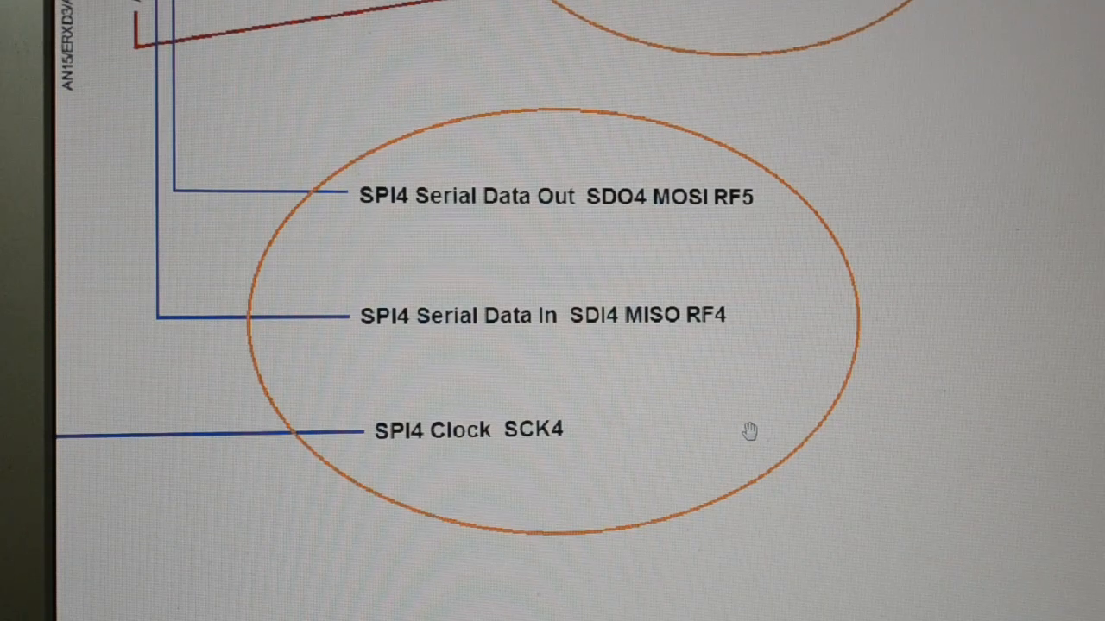
pyautogui.moveTo(658, 494)
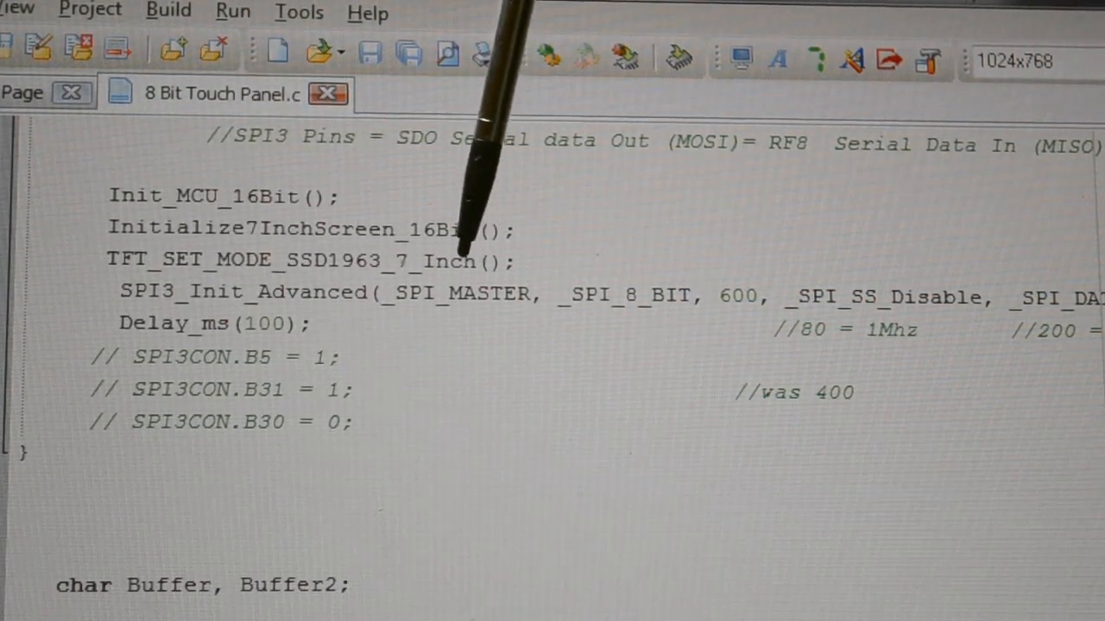
pyautogui.moveTo(518, 241)
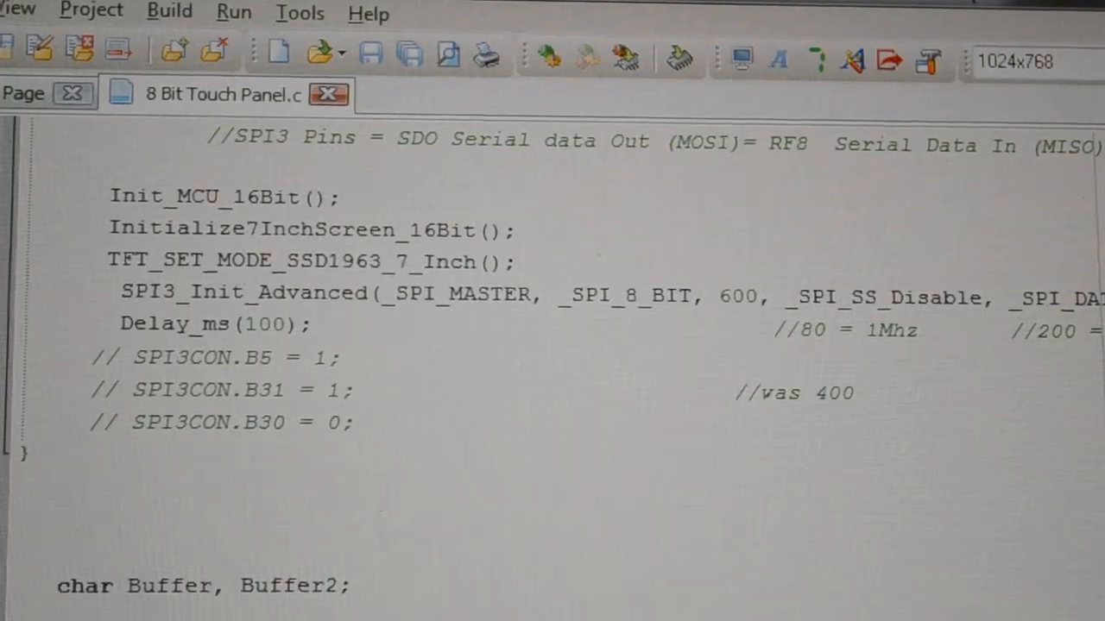
pyautogui.click(352, 143)
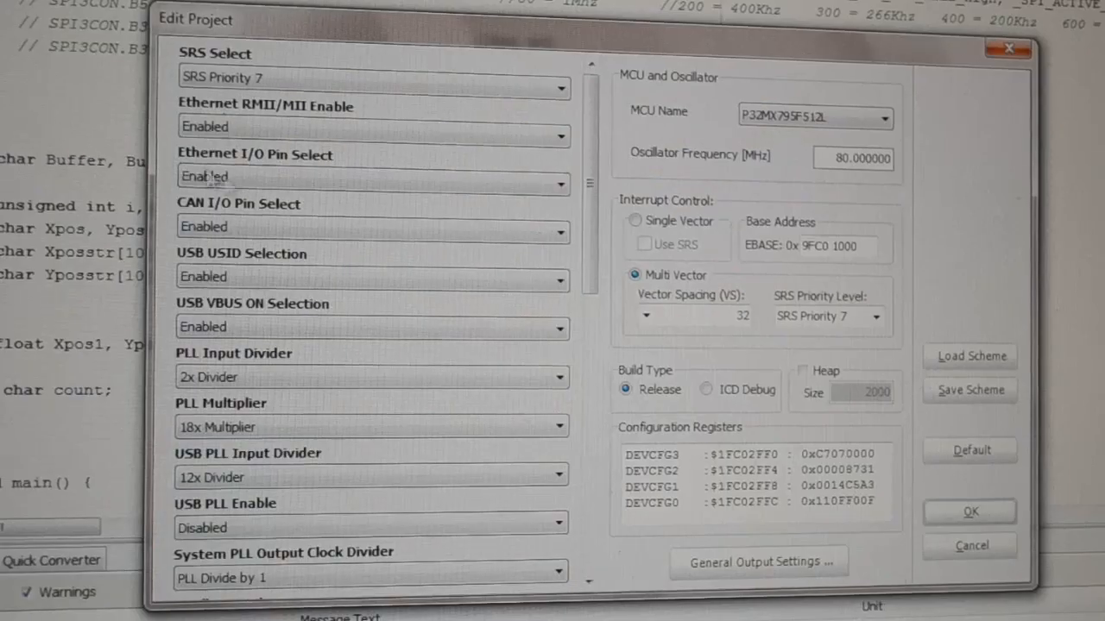
pyautogui.moveTo(663, 535)
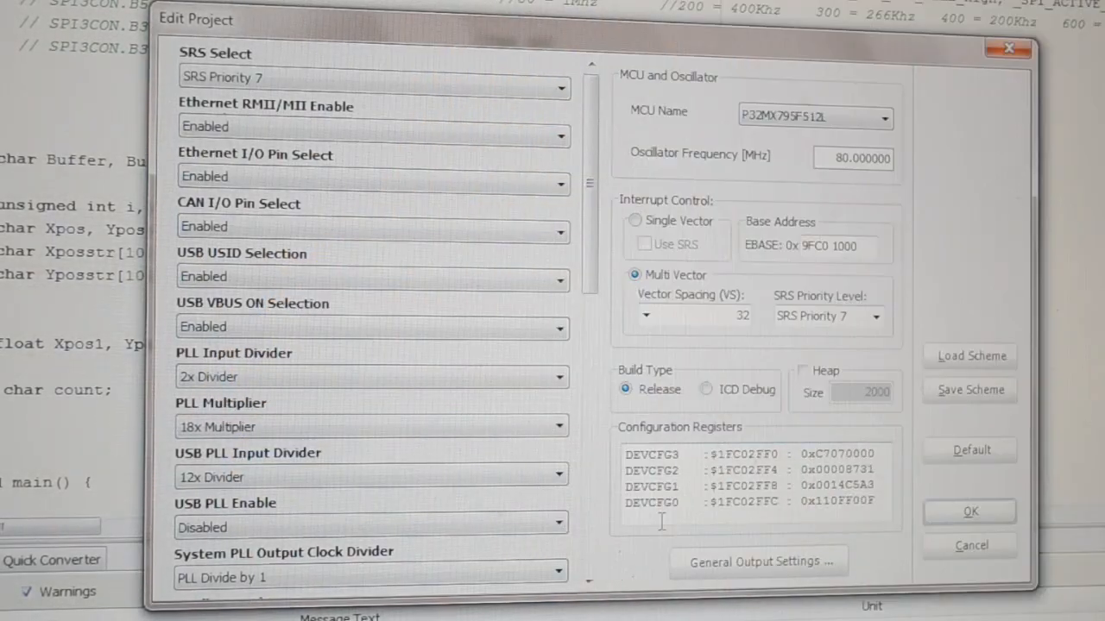
pyautogui.moveTo(592, 578)
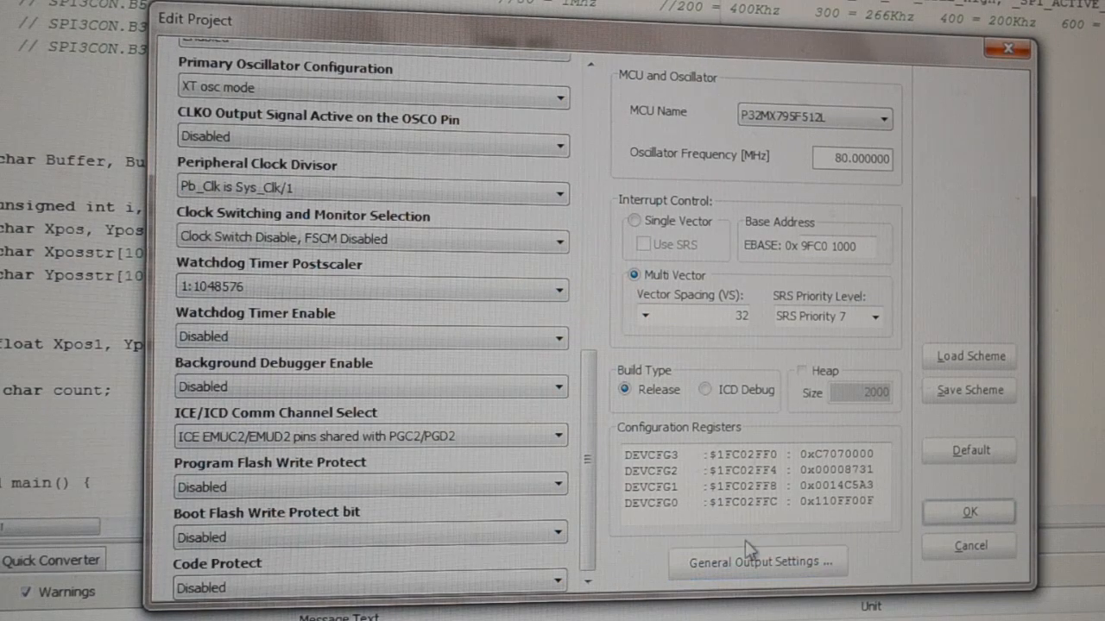
pyautogui.click(558, 187)
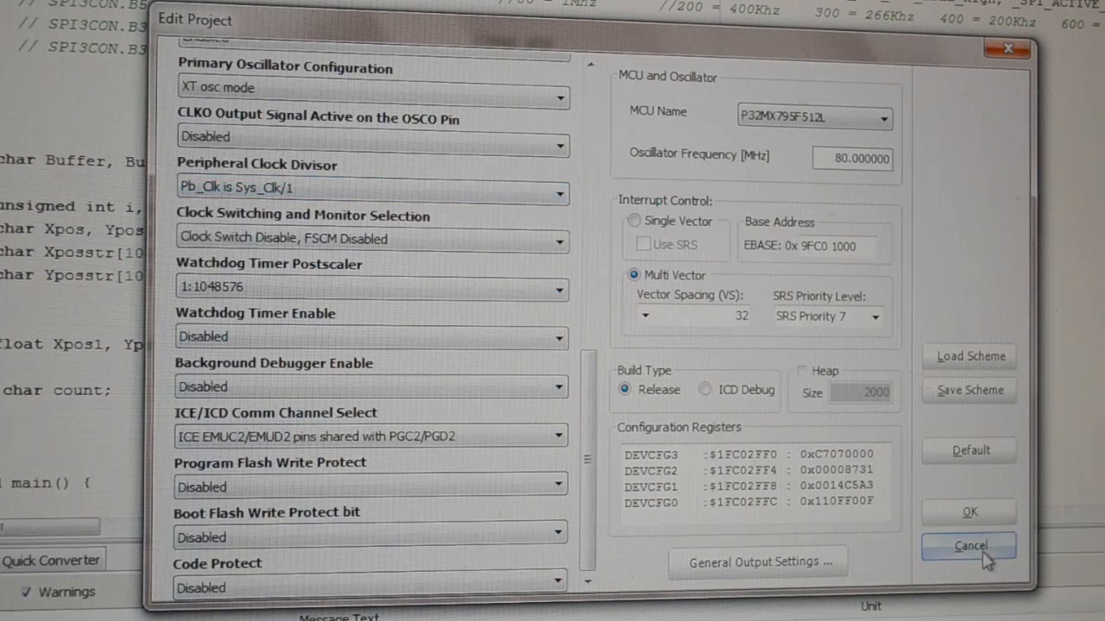
pyautogui.click(969, 546)
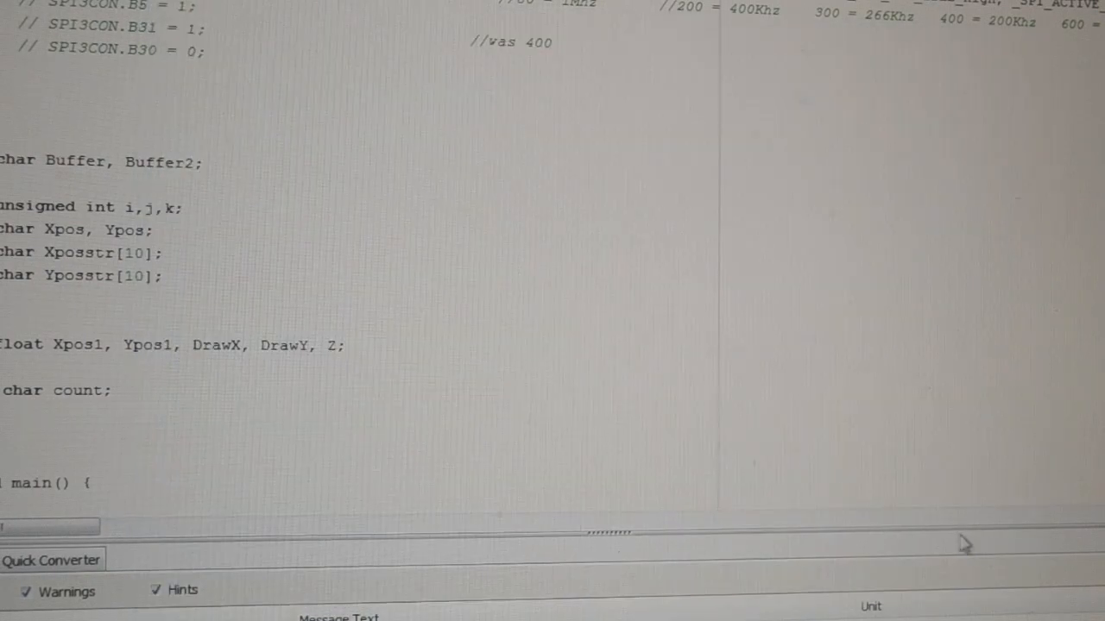
# Enter 80000000 divided by 600 in Windows Calculator.
pyautogui.scroll(-3)
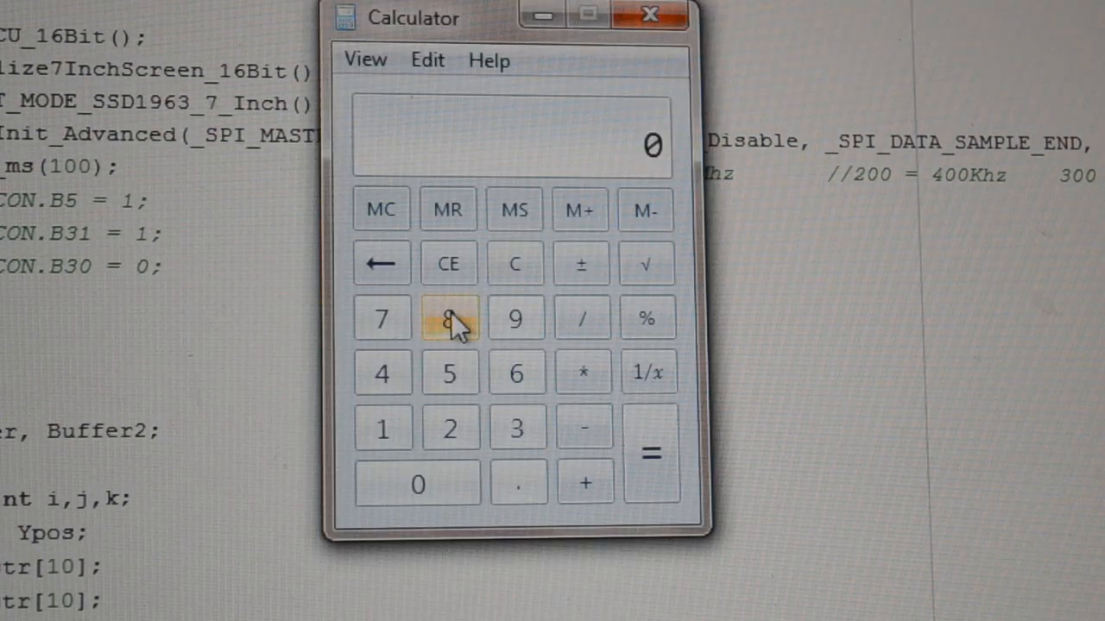
pyautogui.click(416, 483)
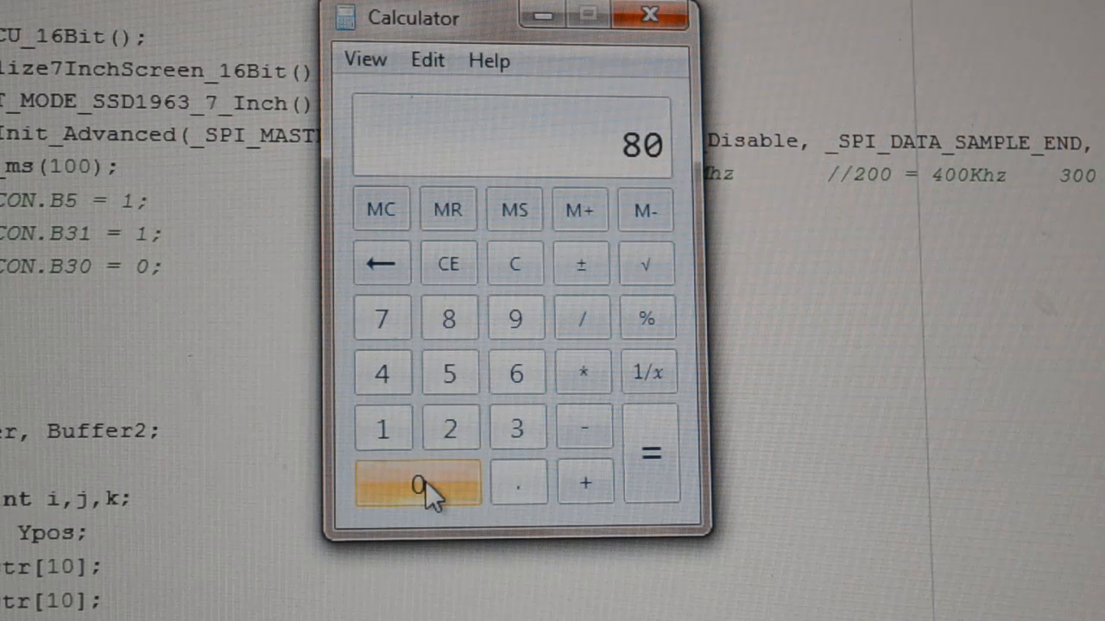
pyautogui.click(418, 482)
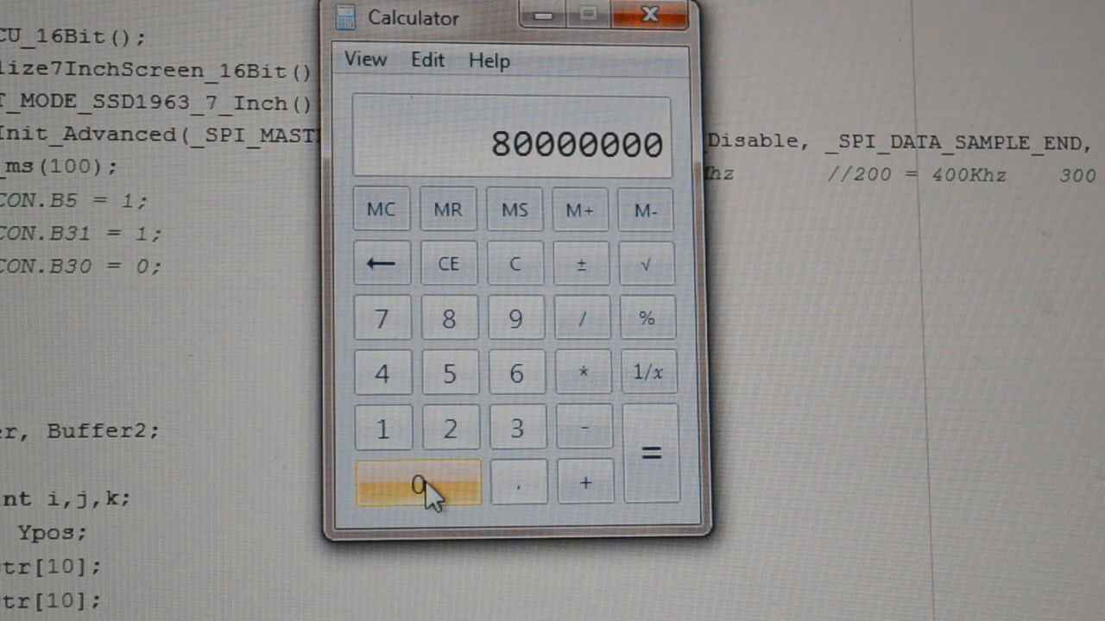
pyautogui.moveTo(582, 317)
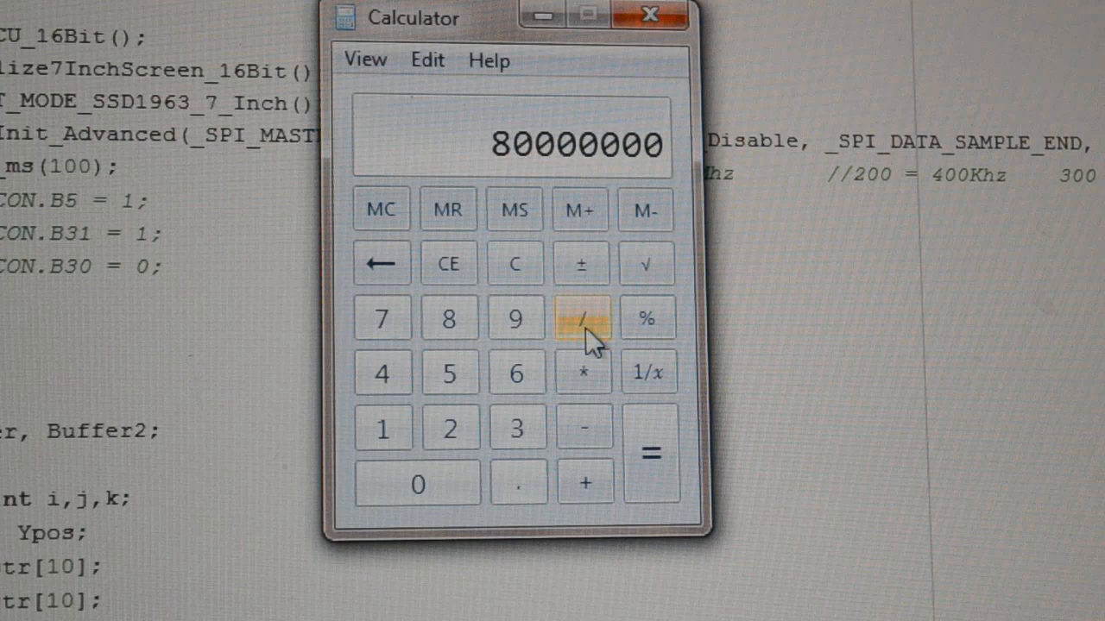
pyautogui.click(417, 484)
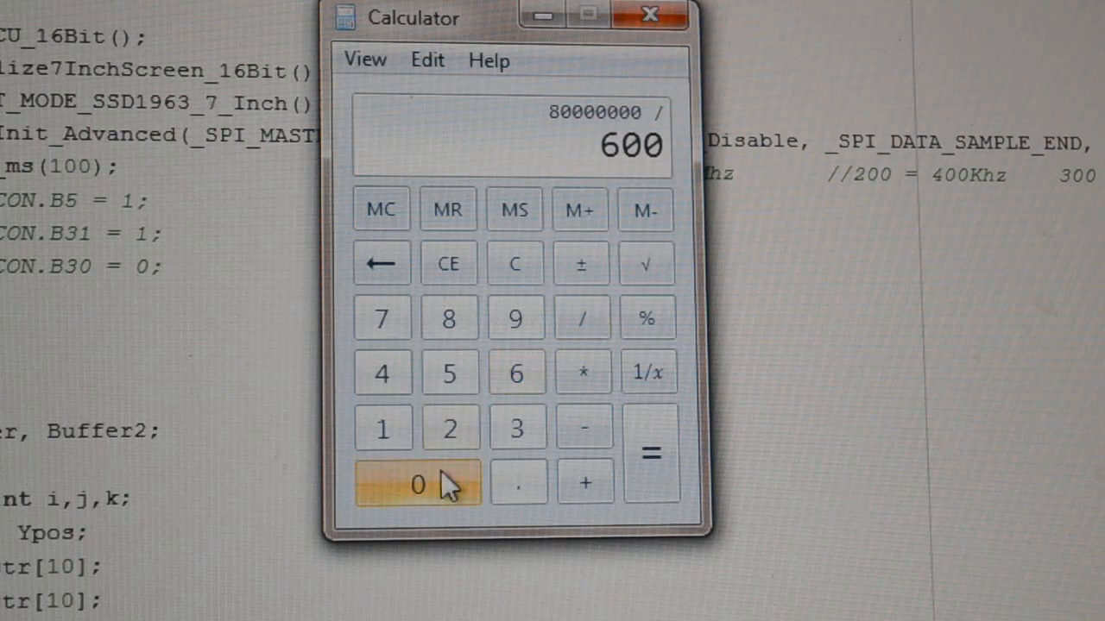
pyautogui.click(651, 453)
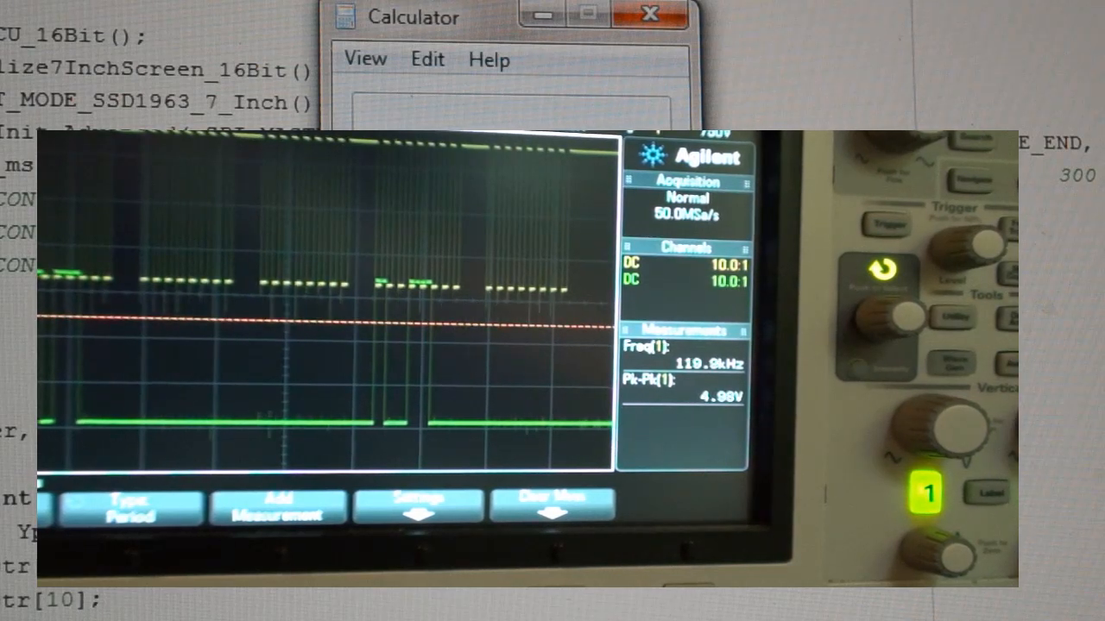
pyautogui.click(649, 14)
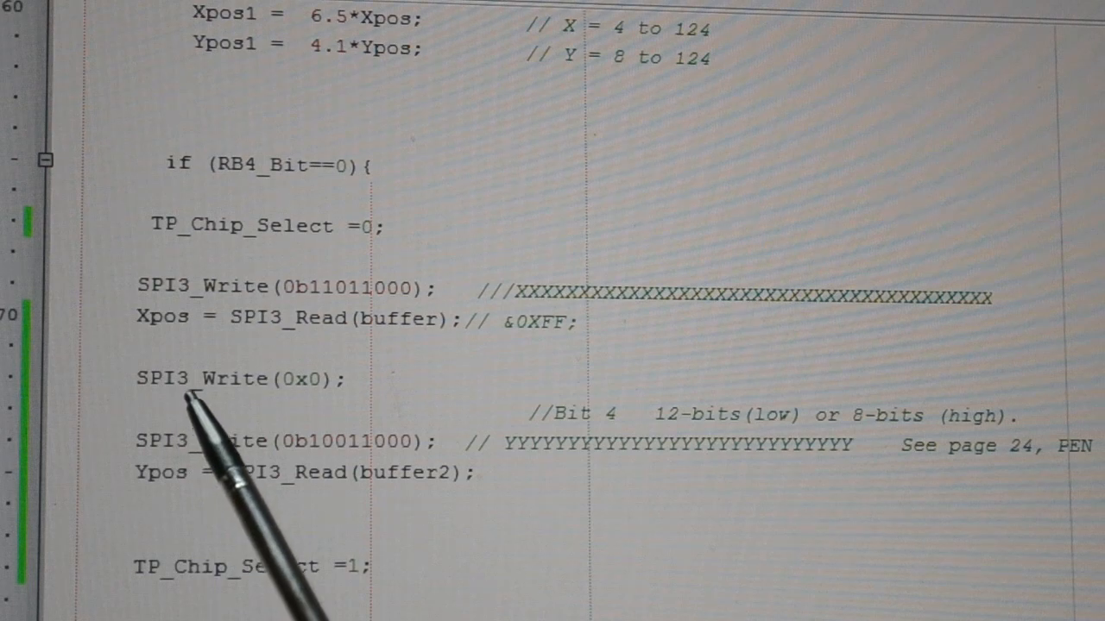
pyautogui.moveTo(337, 380)
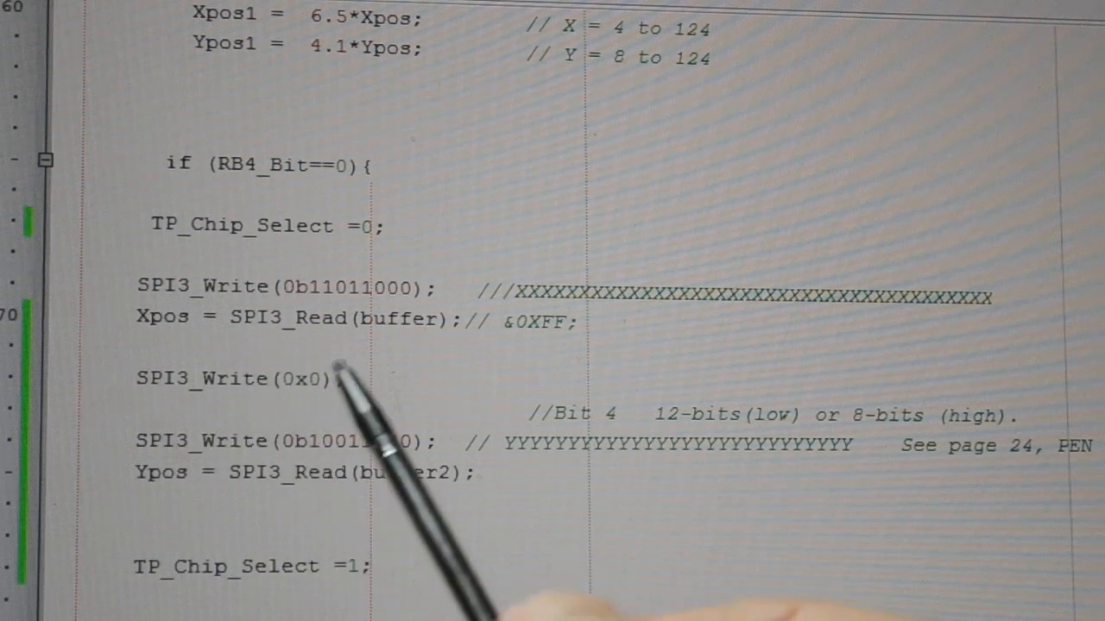
pyautogui.moveTo(112, 466)
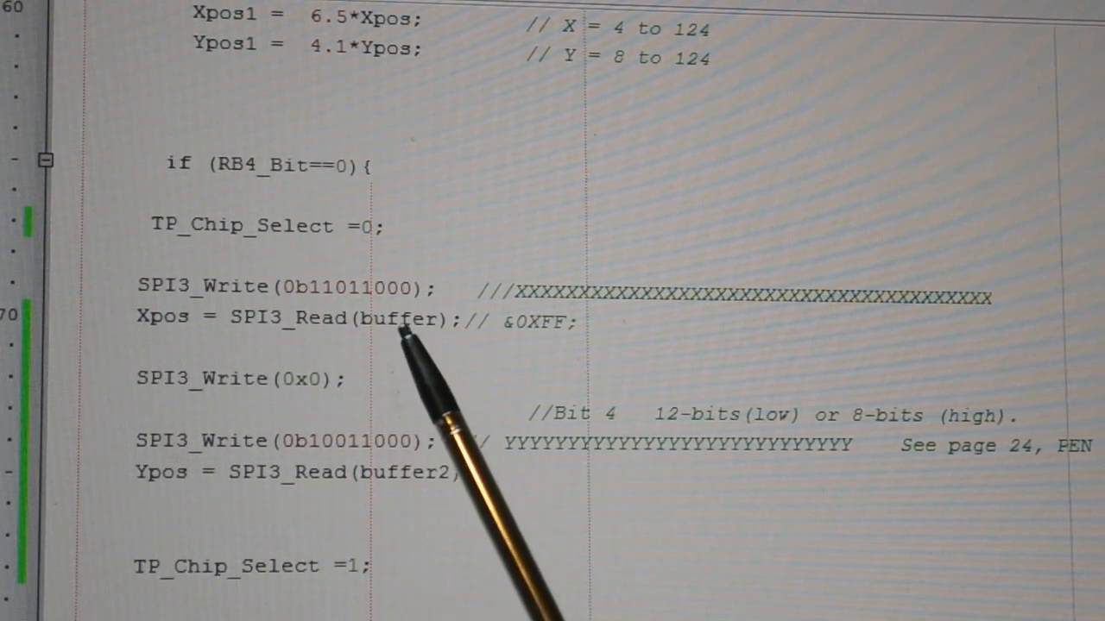
pyautogui.moveTo(138, 397)
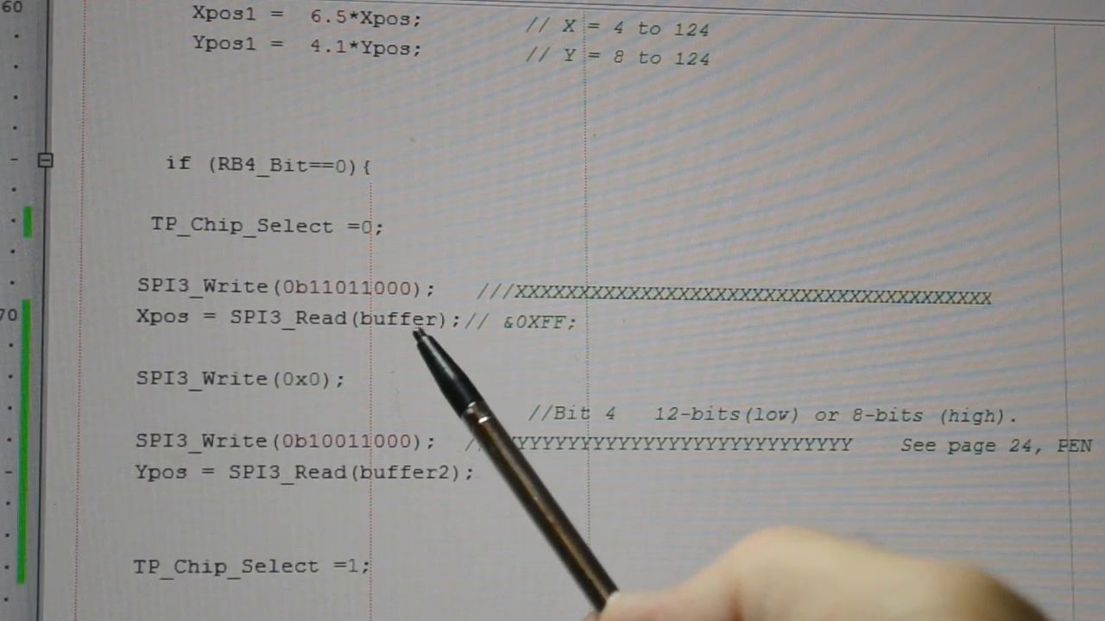
pyautogui.moveTo(215, 500)
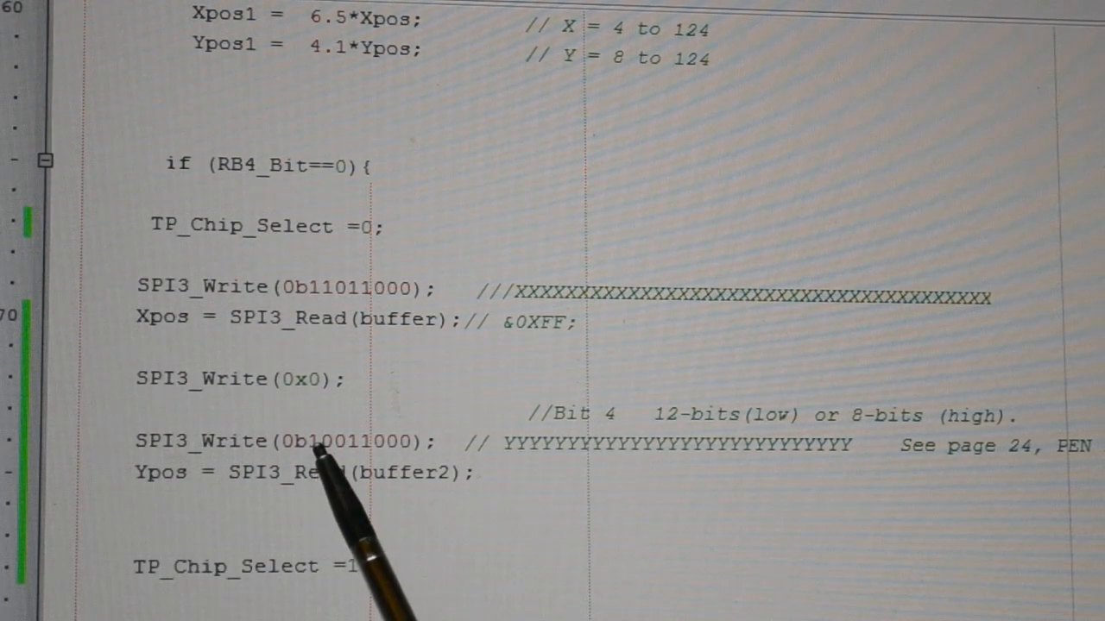
pyautogui.moveTo(345, 388)
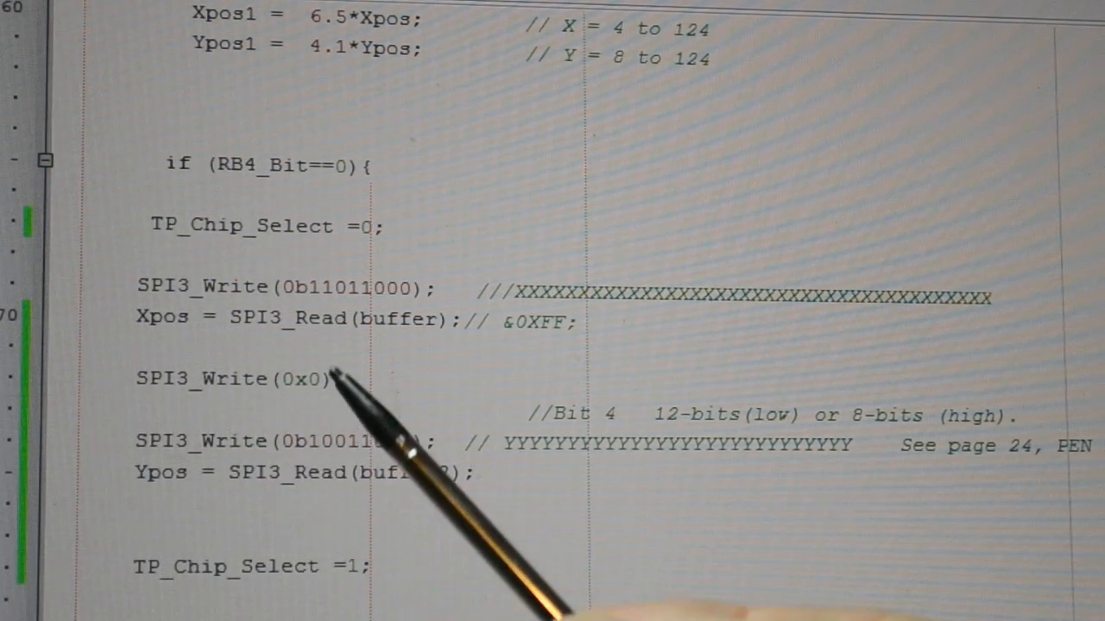
pyautogui.moveTo(345, 457)
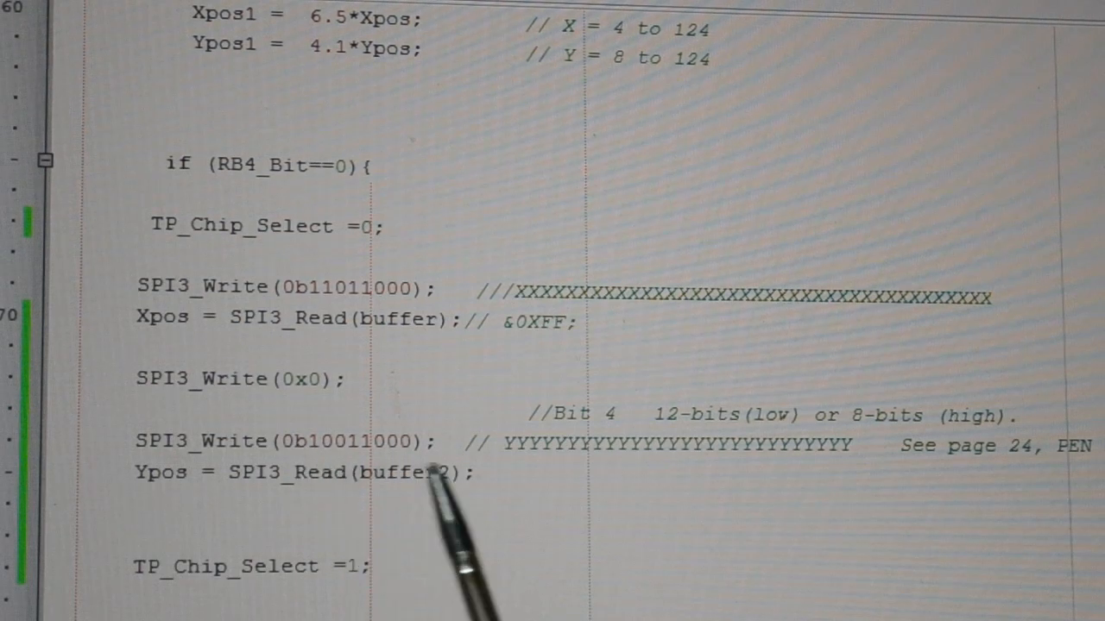
pyautogui.moveTo(181, 591)
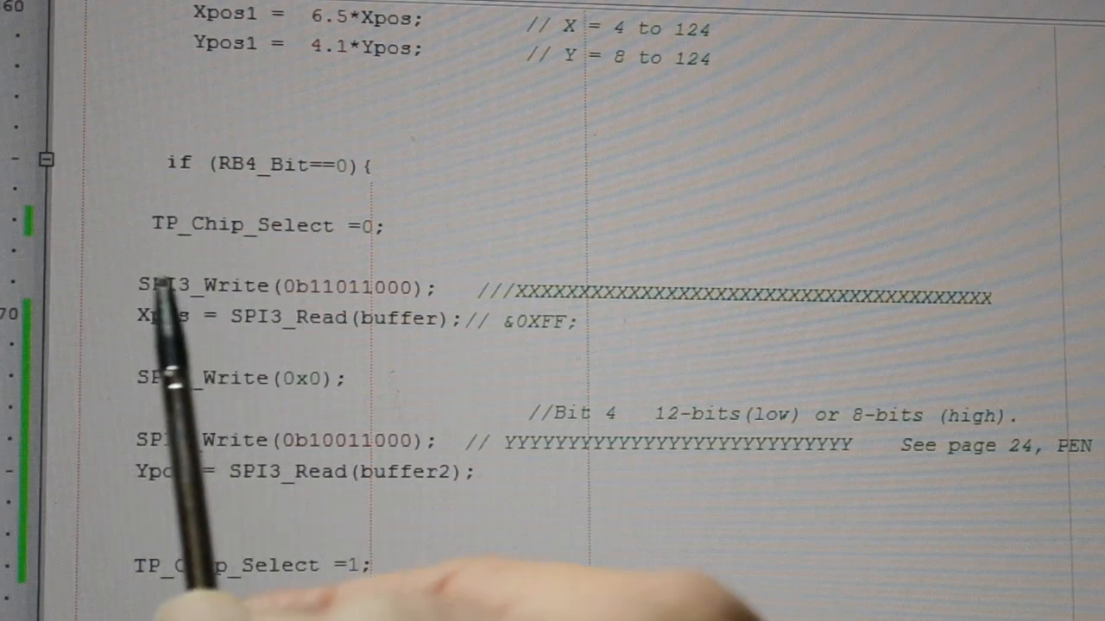
pyautogui.moveTo(414, 578)
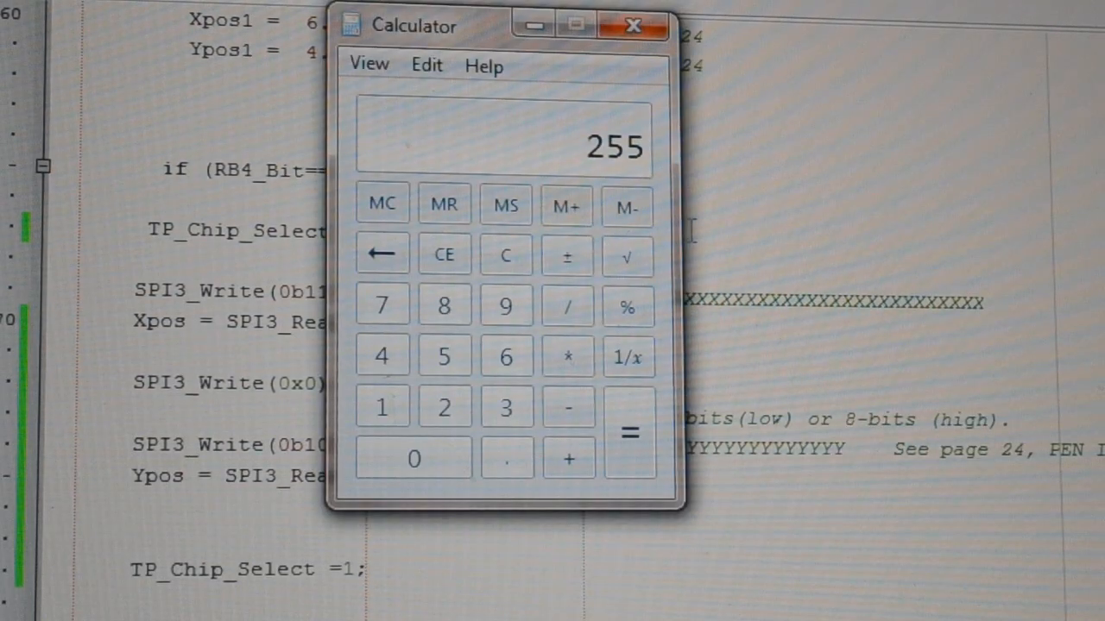
# Switch Windows Calculator to Programmer mode with Bin input selected.
pyautogui.click(368, 64)
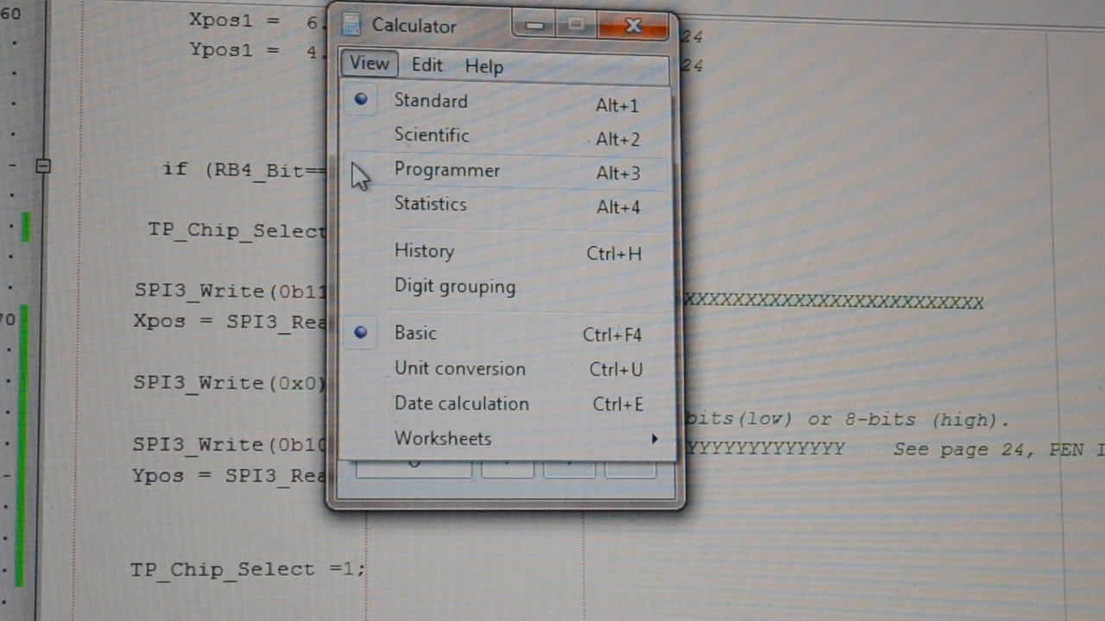
pyautogui.click(447, 170)
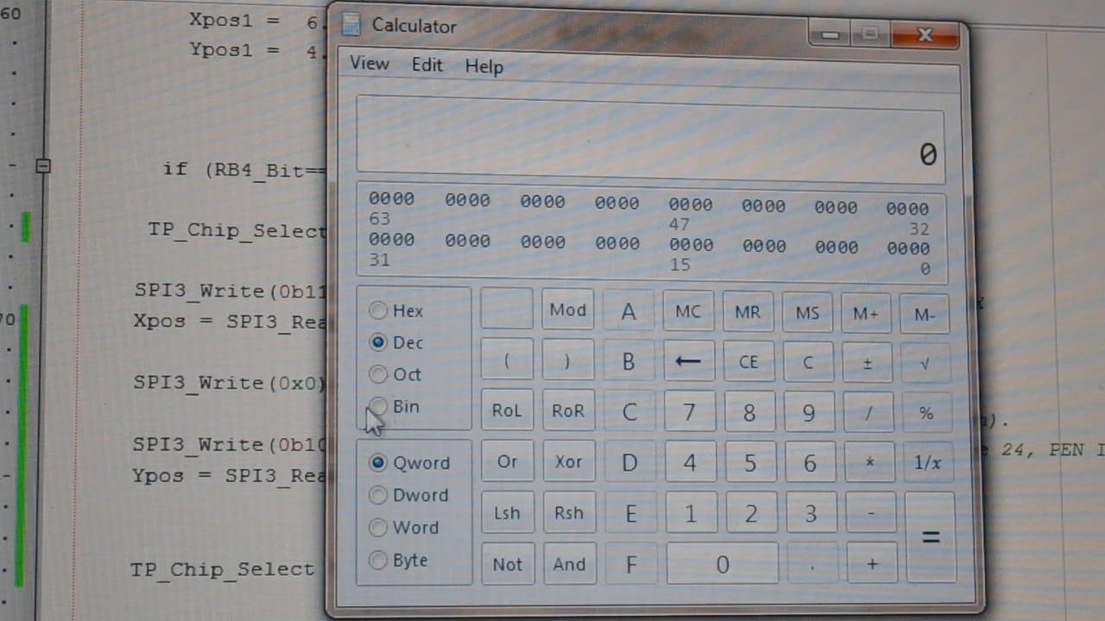
pyautogui.click(378, 406)
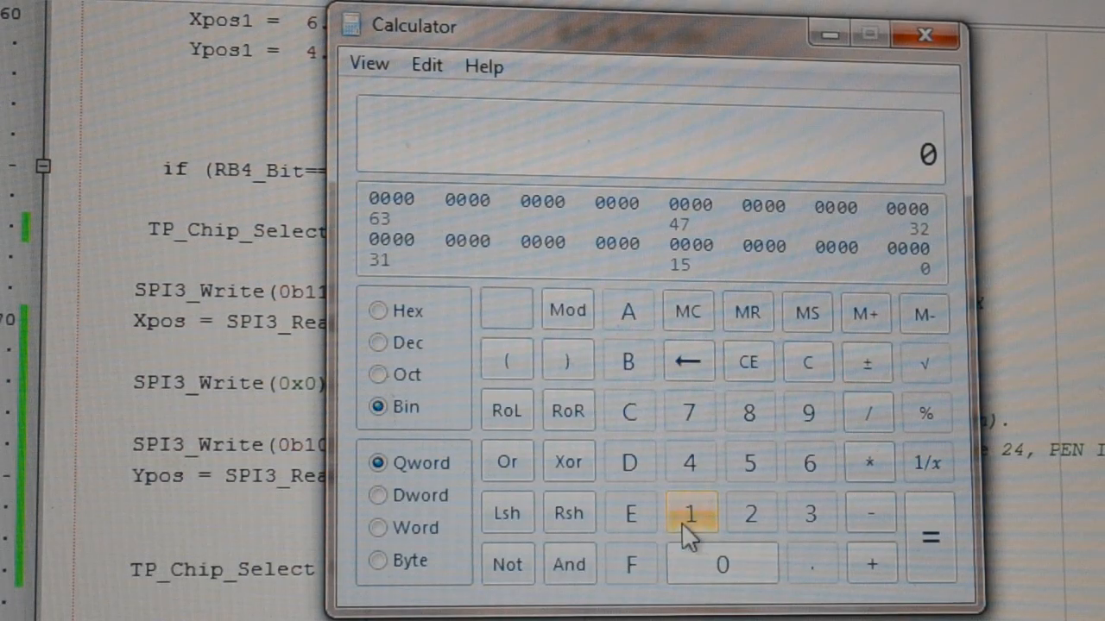
# Enter the binary value 11111111.
pyautogui.click(689, 513)
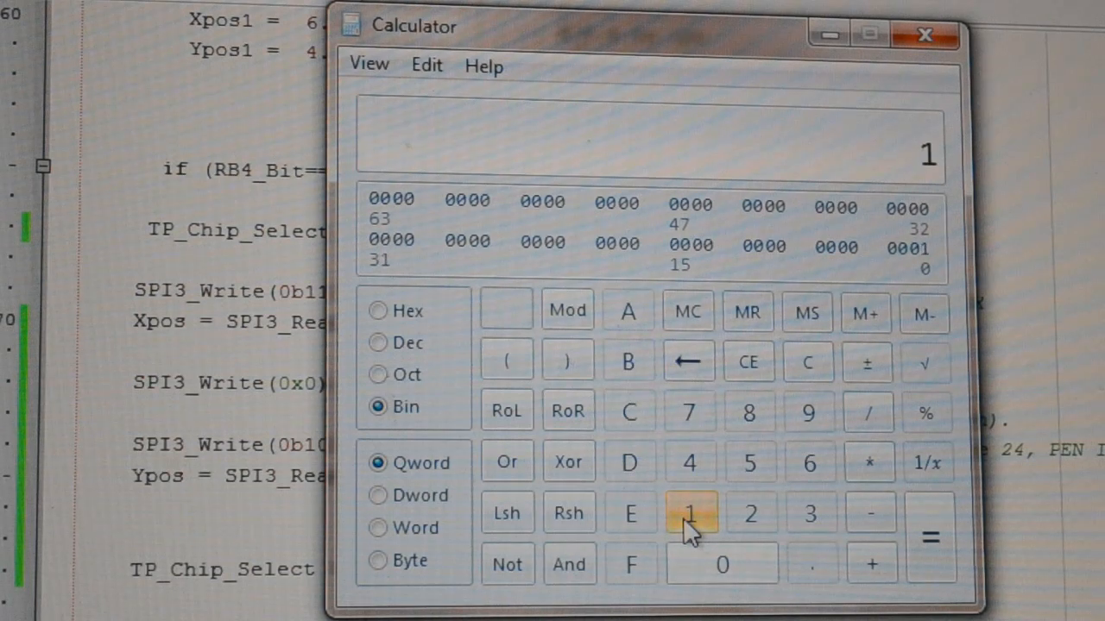
pyautogui.click(689, 513)
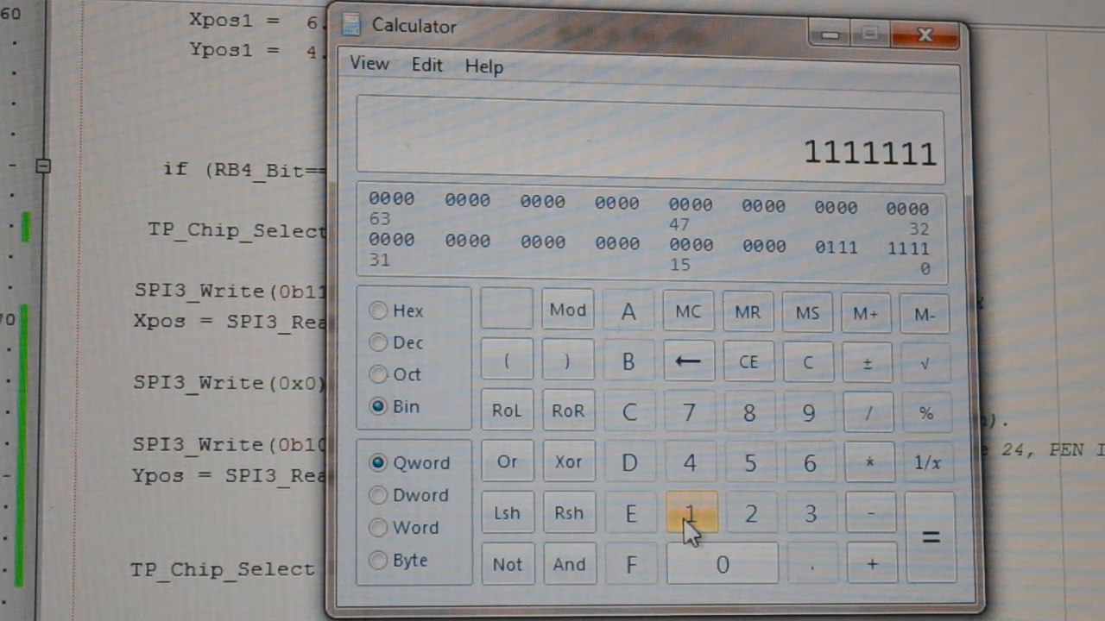
pyautogui.click(689, 513)
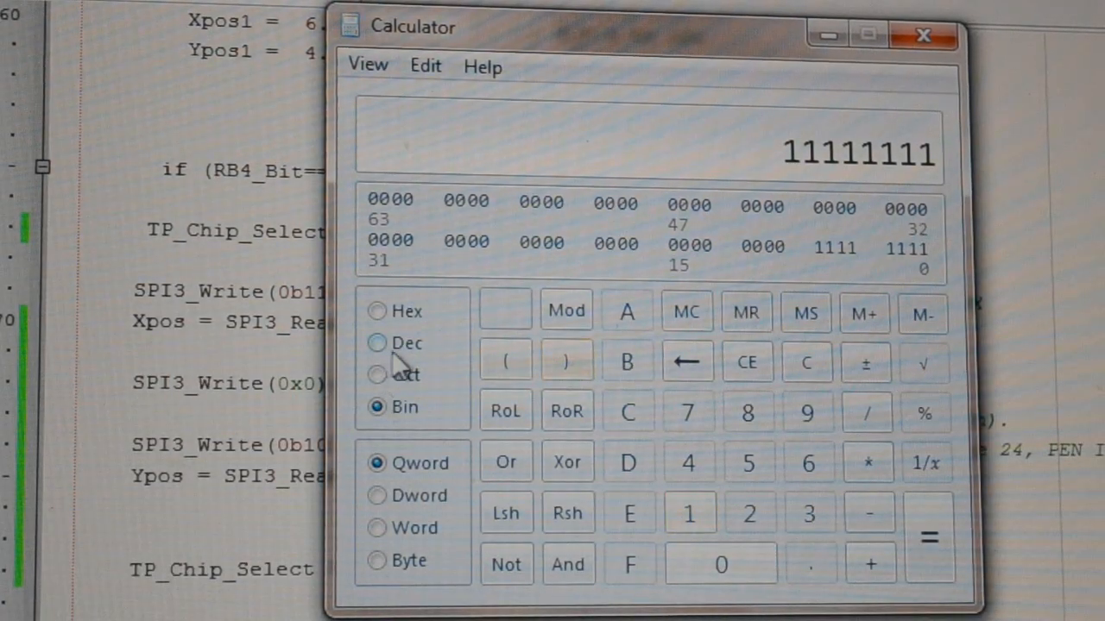
# Show binary 11111111 as decimal 255 and hex FF, then switch back to Bin.
pyautogui.click(378, 343)
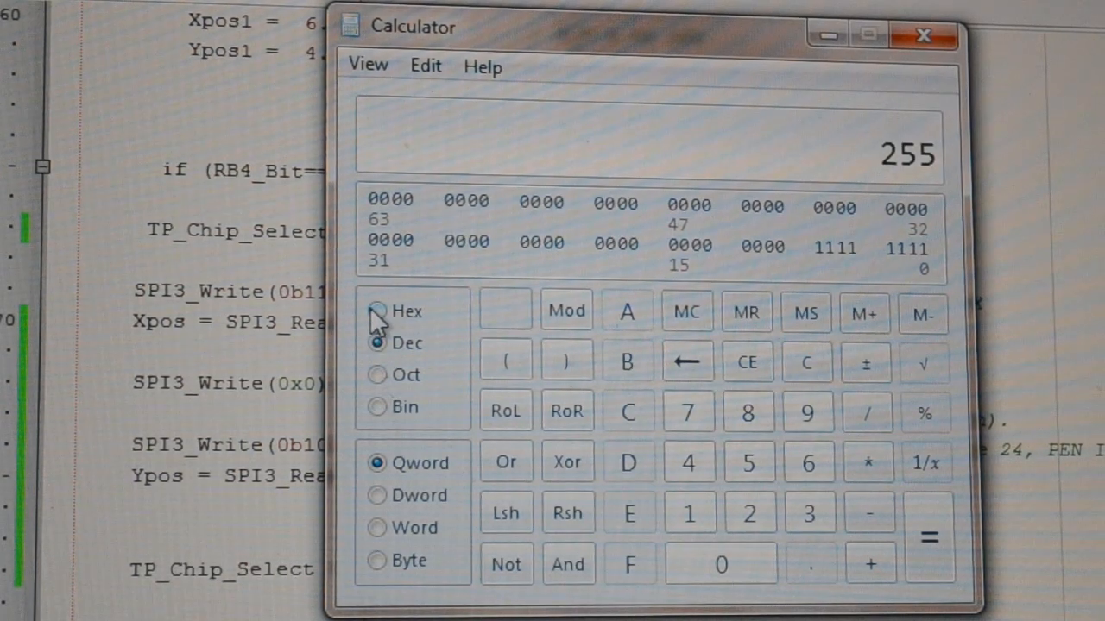
pyautogui.click(378, 312)
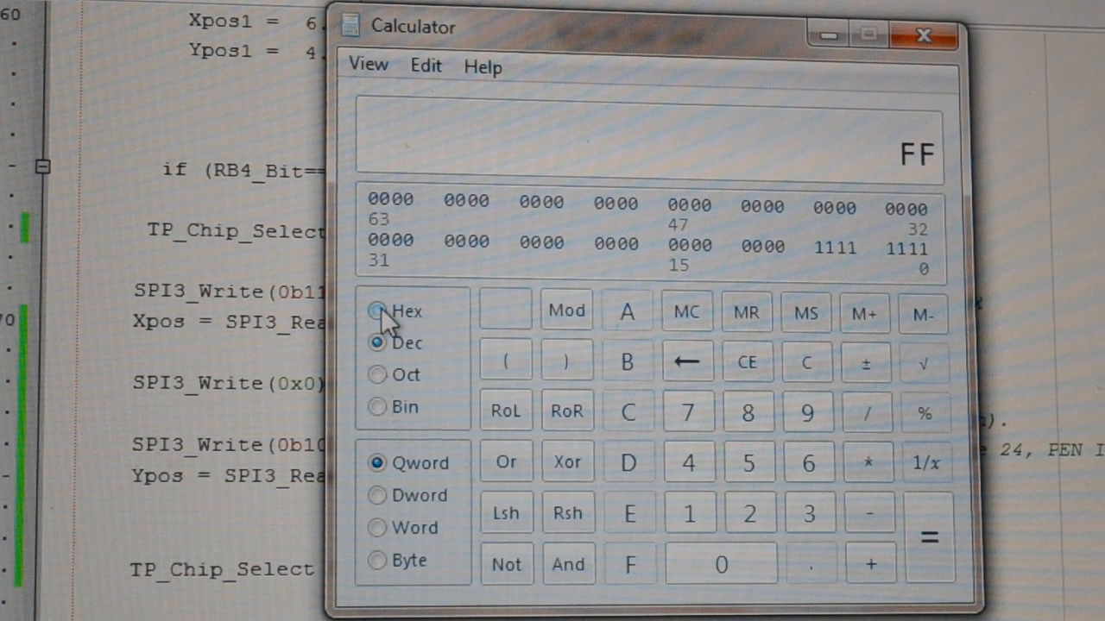
pyautogui.click(378, 311)
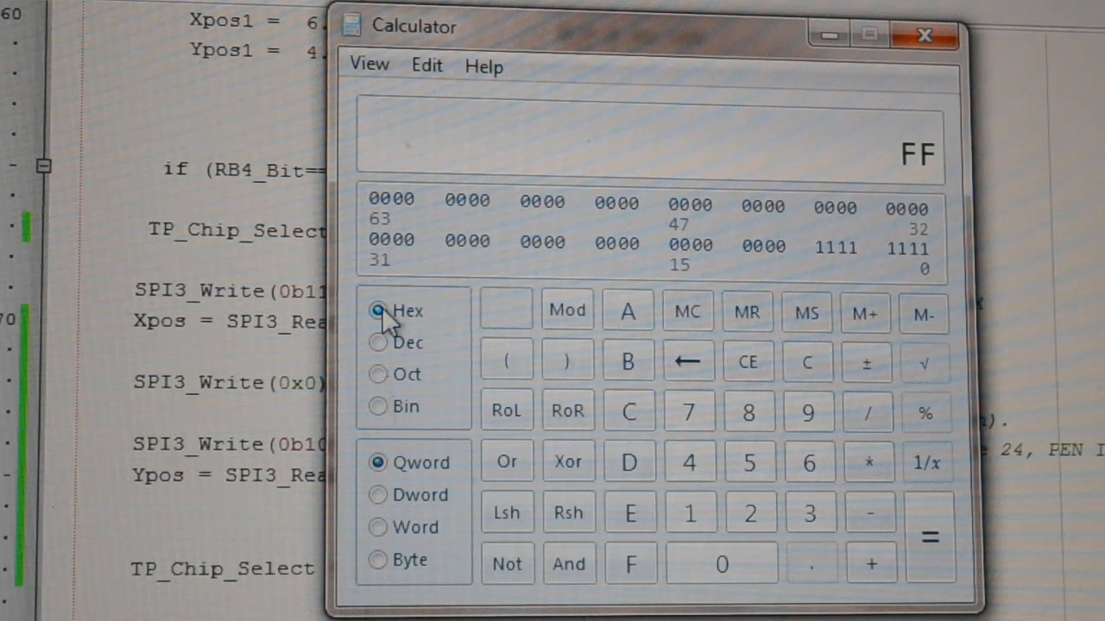
pyautogui.click(378, 407)
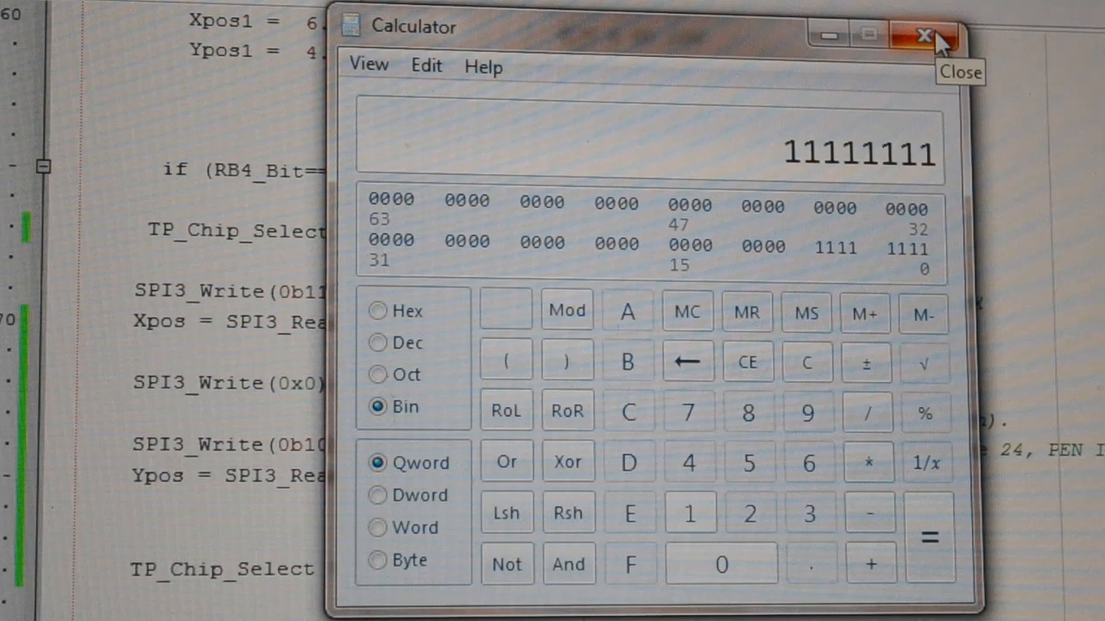